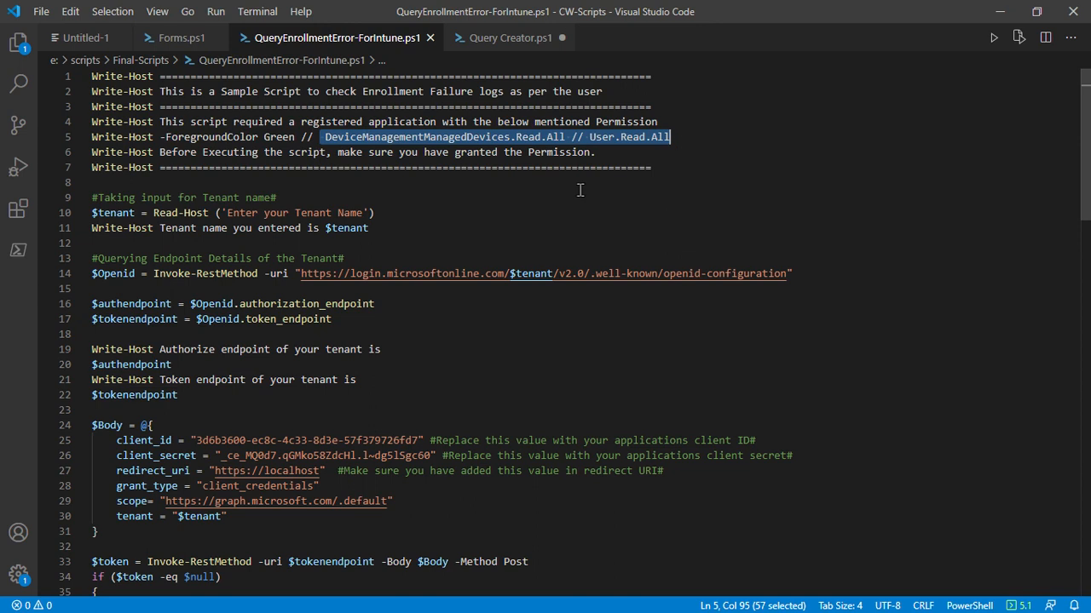
mouse_move(458, 152)
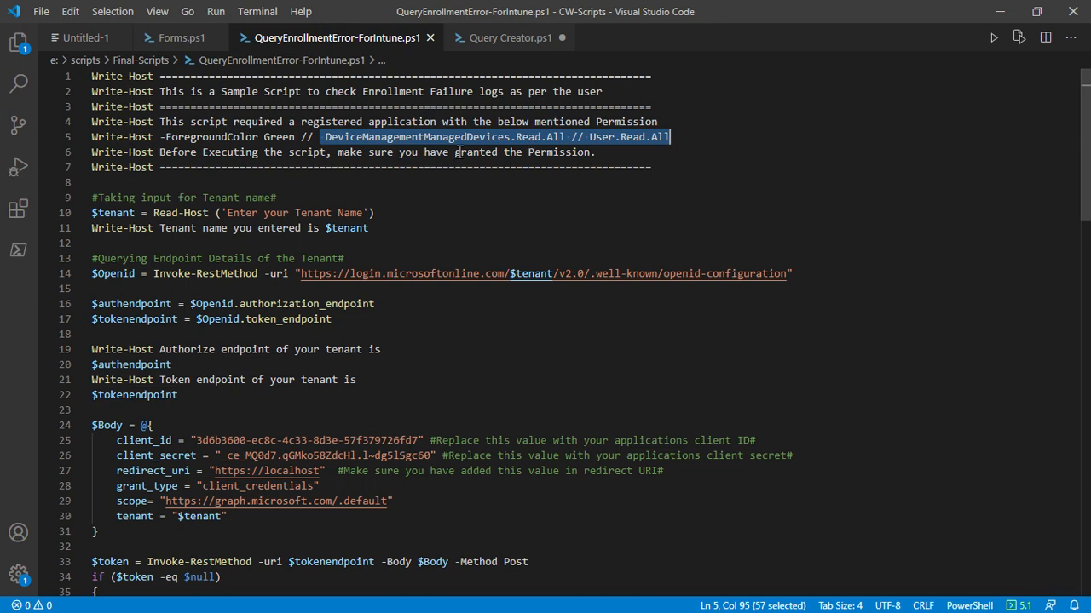
mouse_move(473, 191)
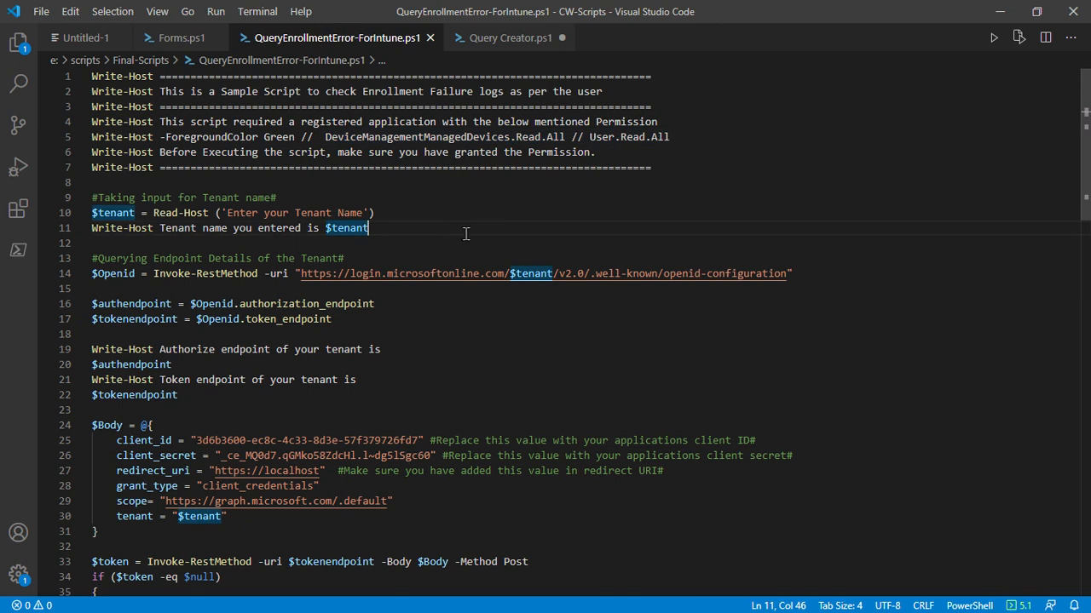
mouse_move(426, 285)
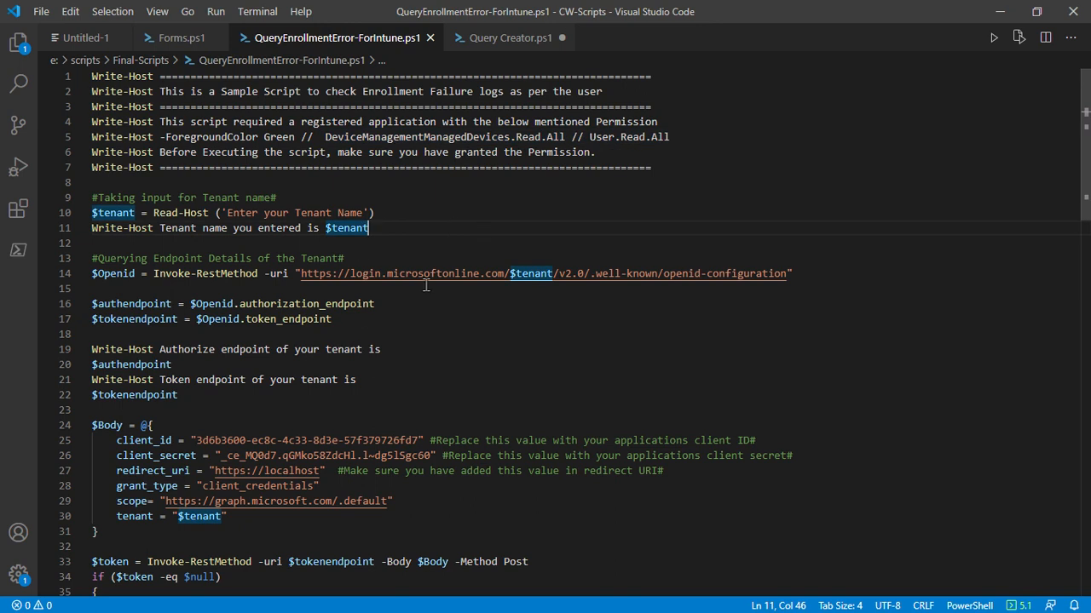
mouse_move(493, 243)
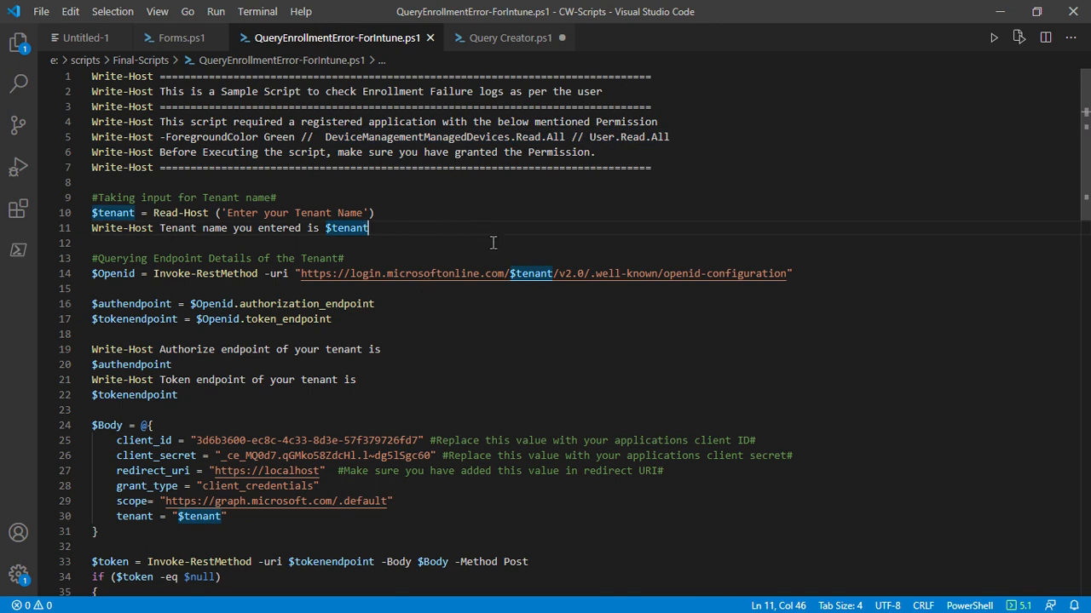
mouse_move(478, 241)
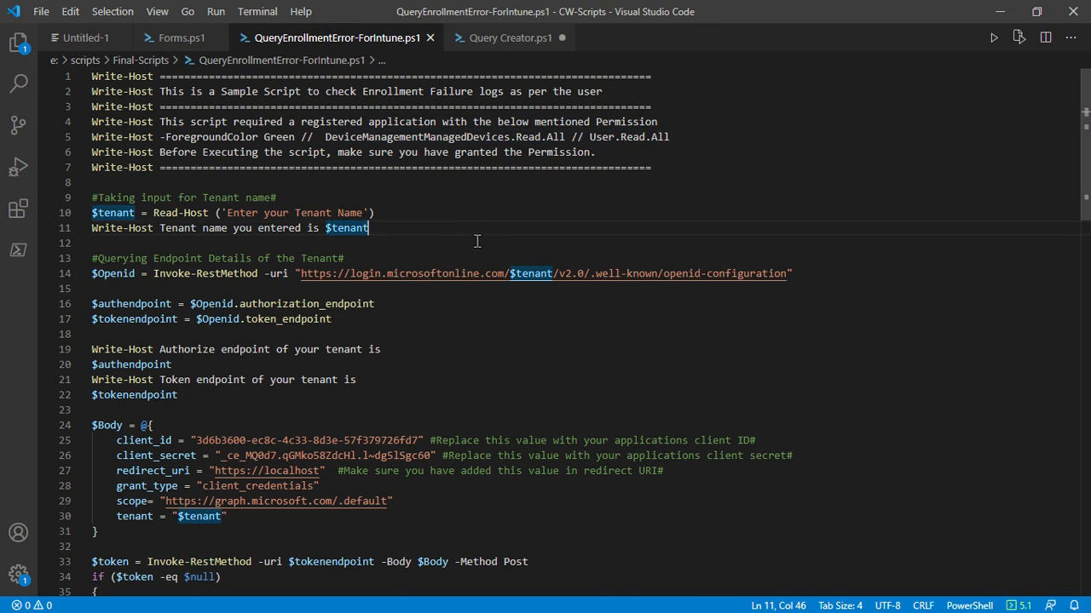
mouse_move(473, 245)
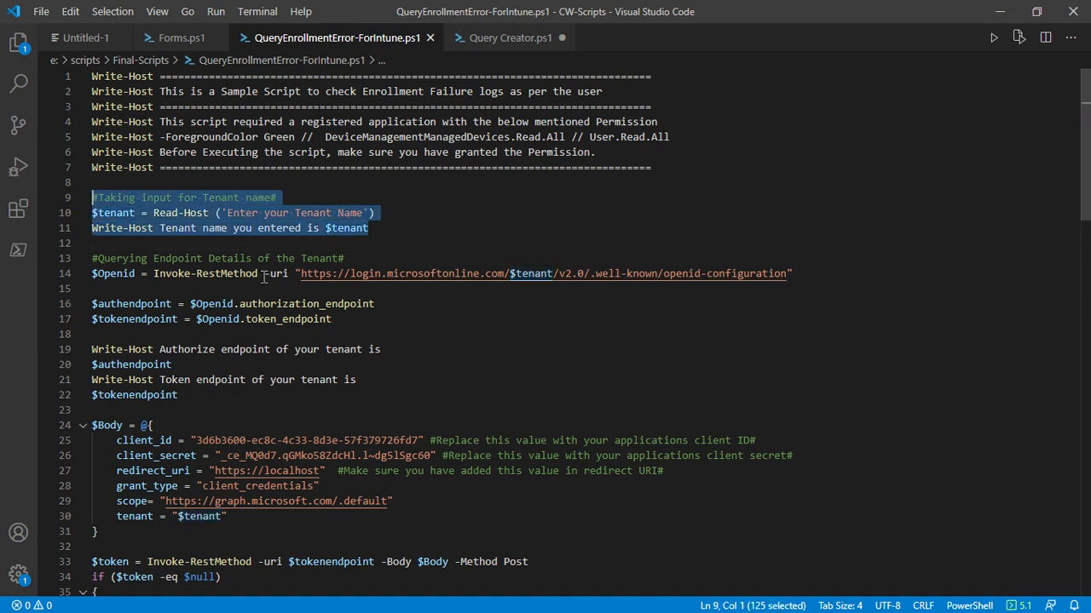
left_click(400, 288)
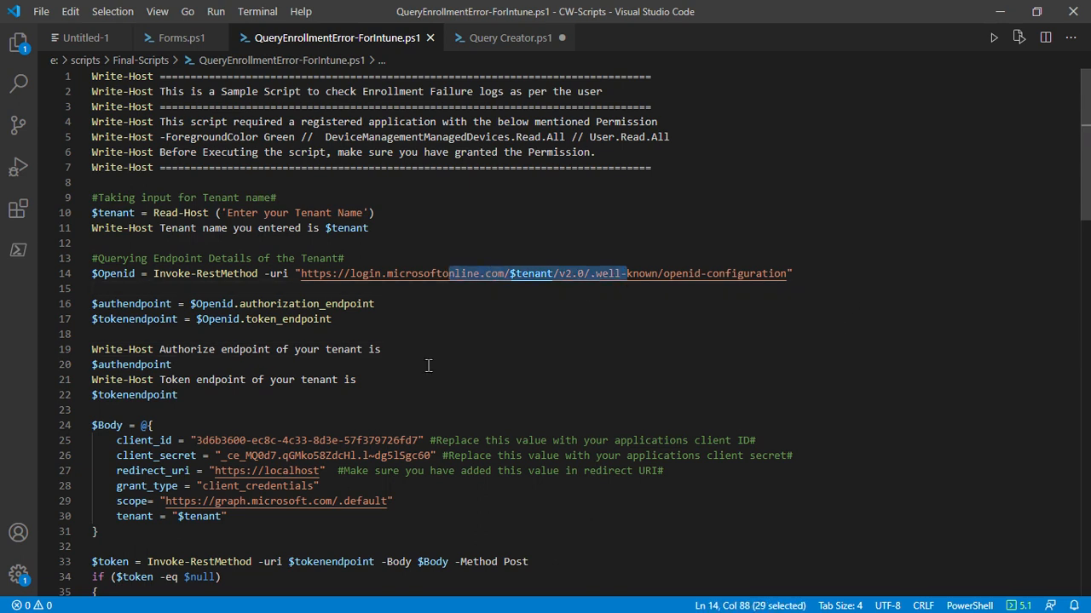
scroll("down", 3)
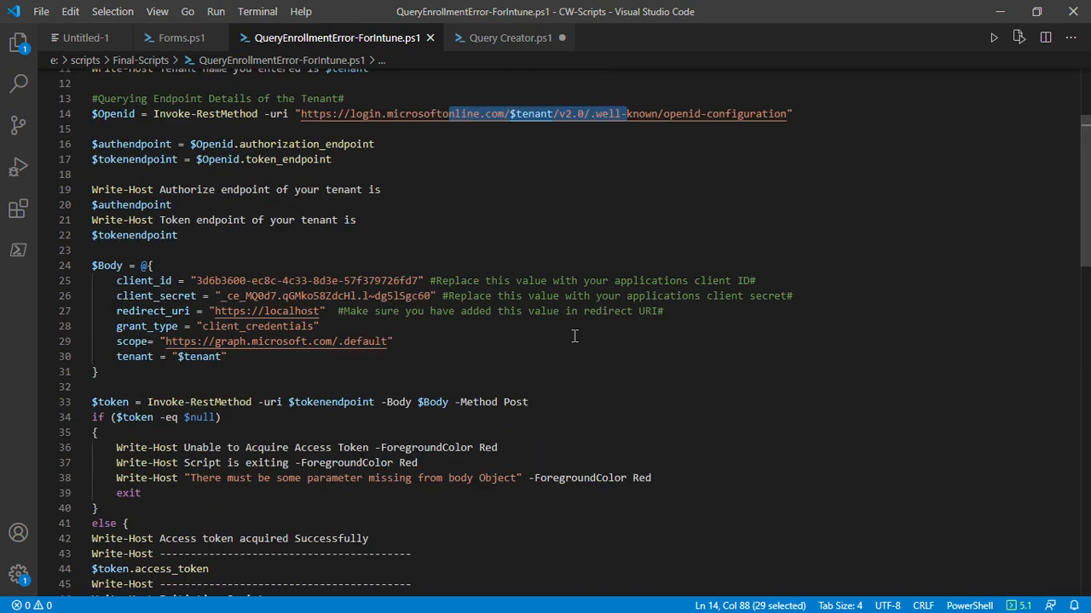
mouse_move(444, 129)
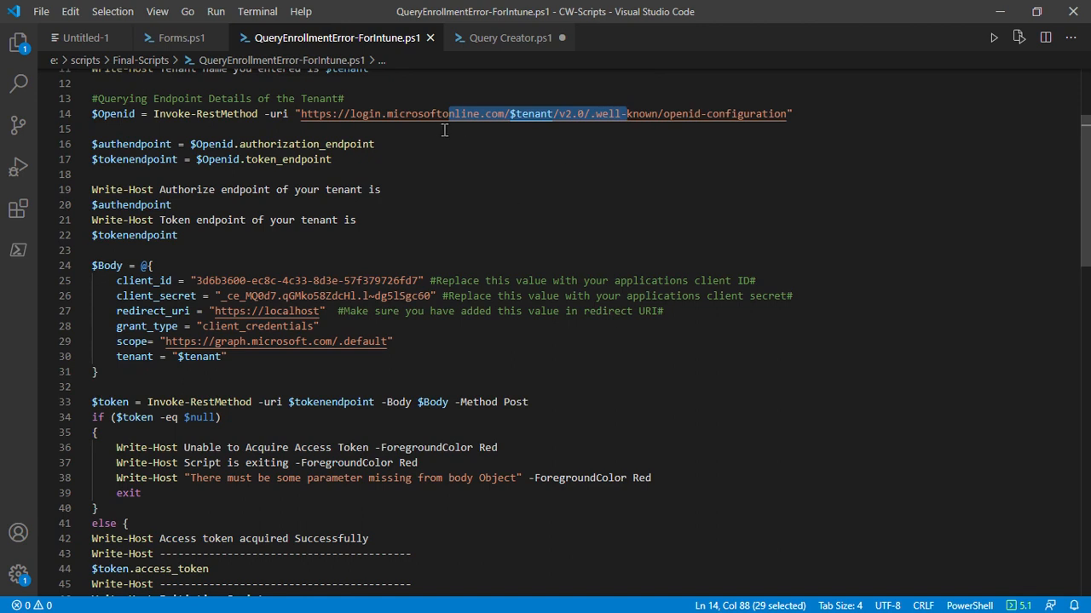
left_click(707, 174)
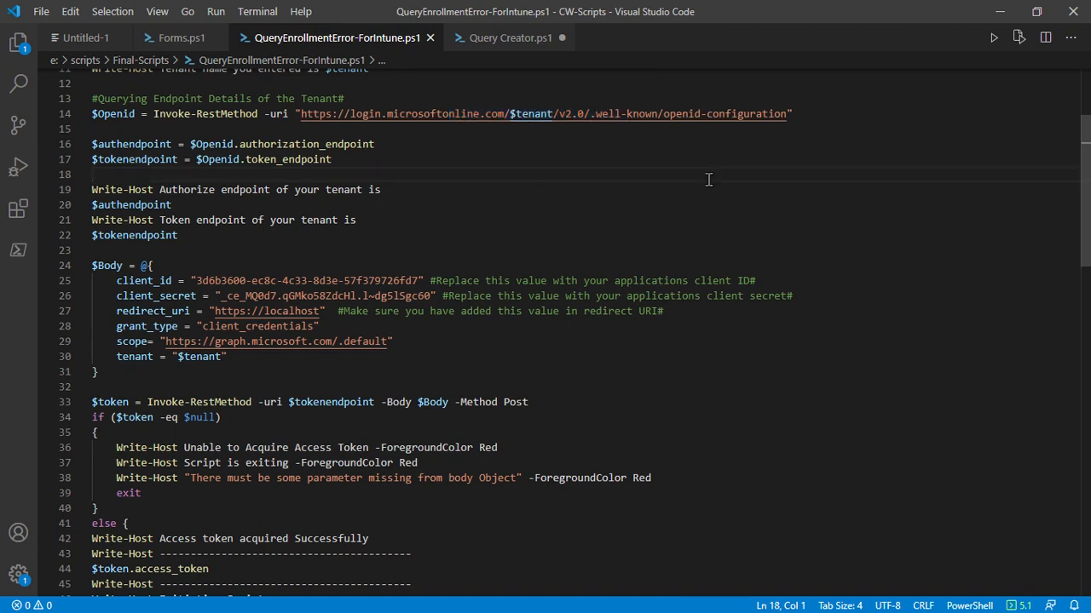
mouse_move(402, 166)
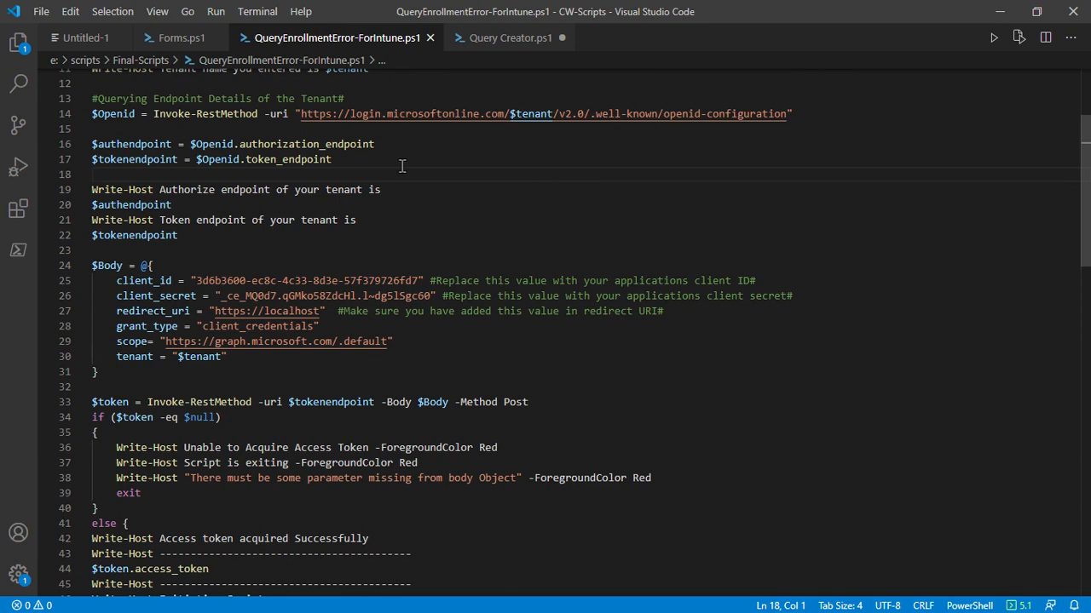
scroll("down", 3)
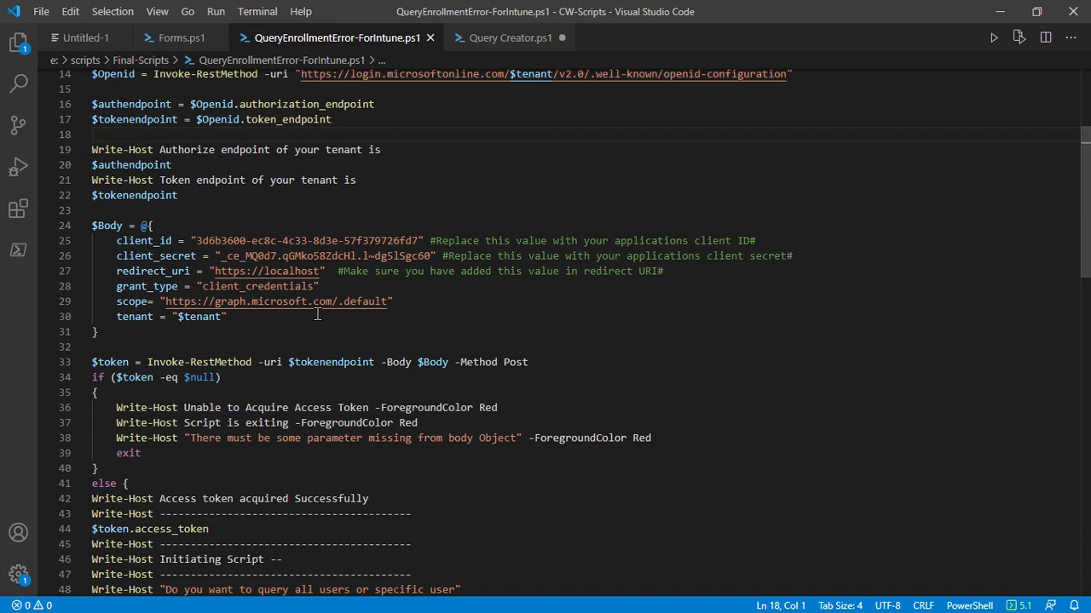
mouse_move(276, 331)
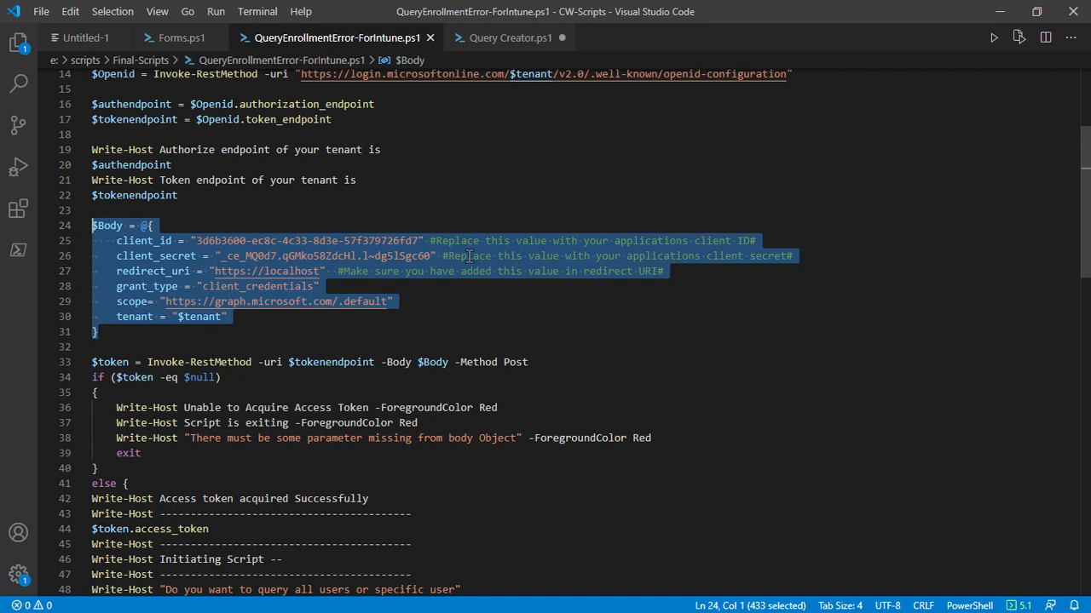
scroll("down", 3)
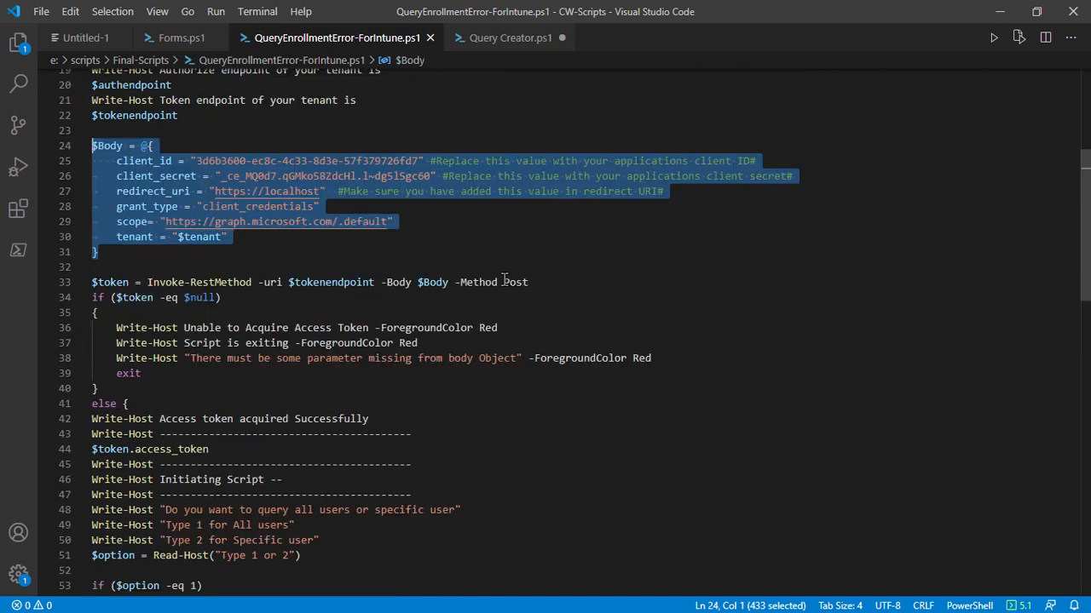
mouse_move(619, 303)
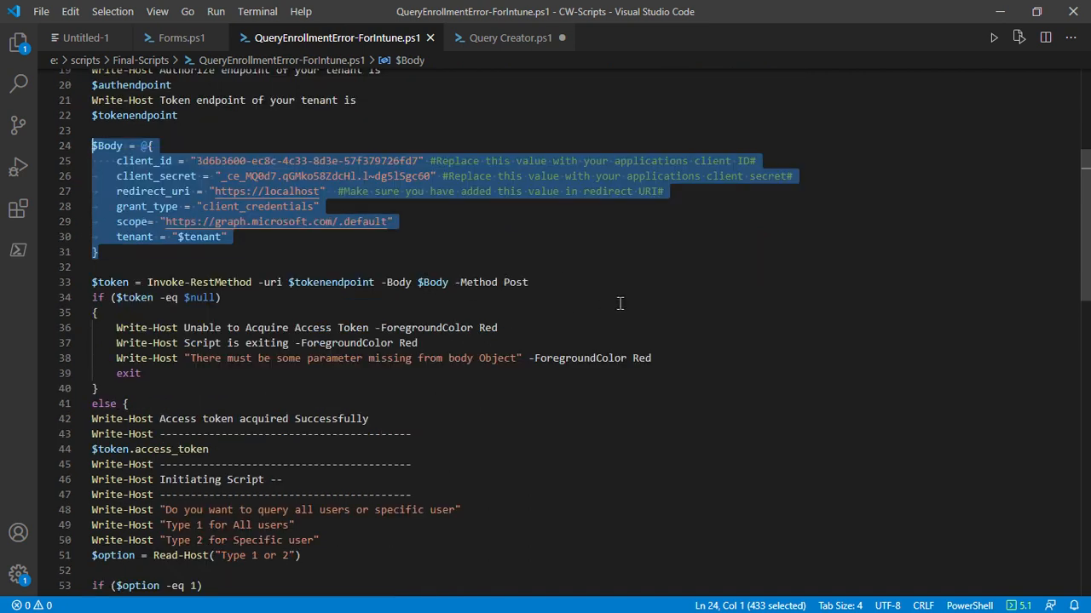
mouse_move(643, 333)
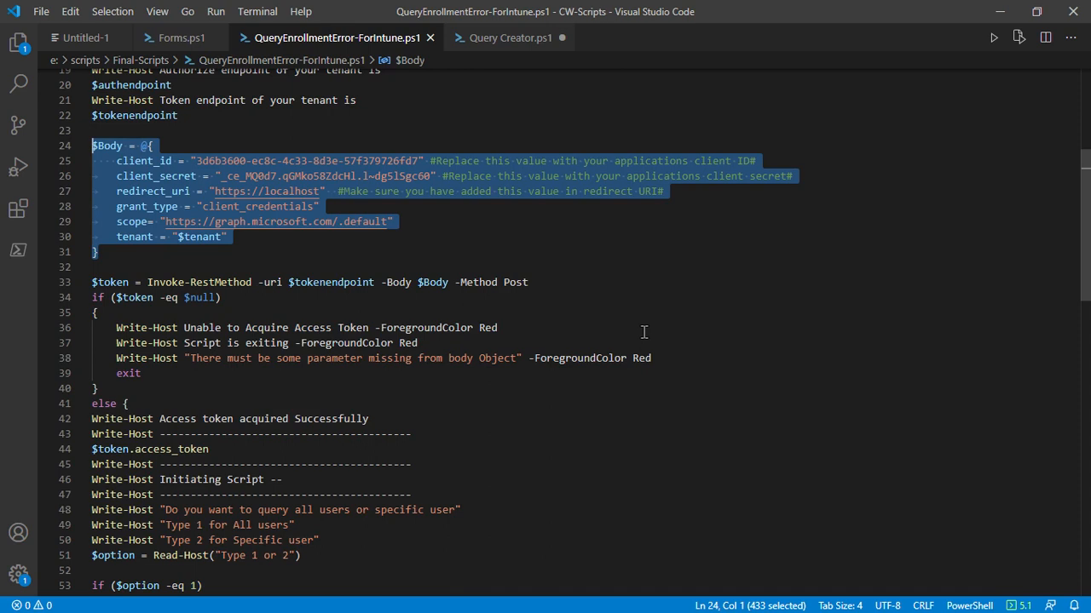
mouse_move(636, 320)
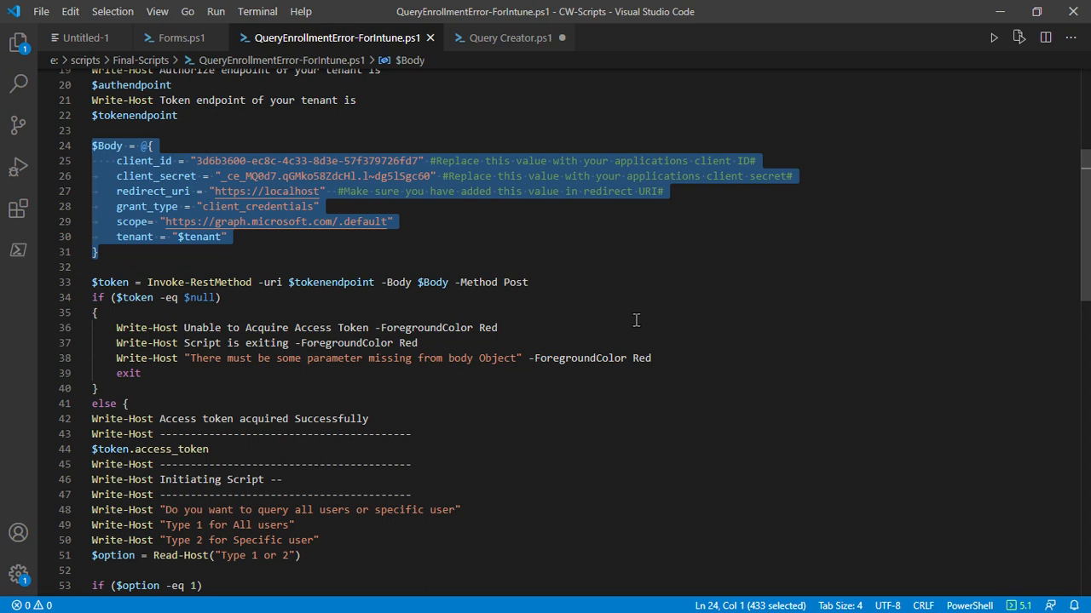
mouse_move(247, 258)
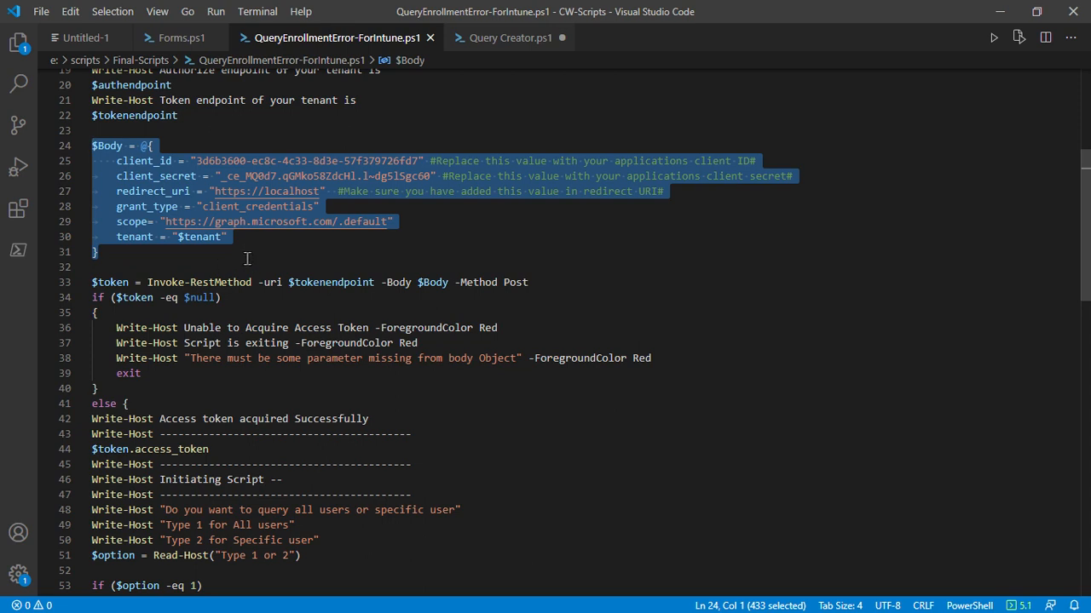
left_click(287, 262)
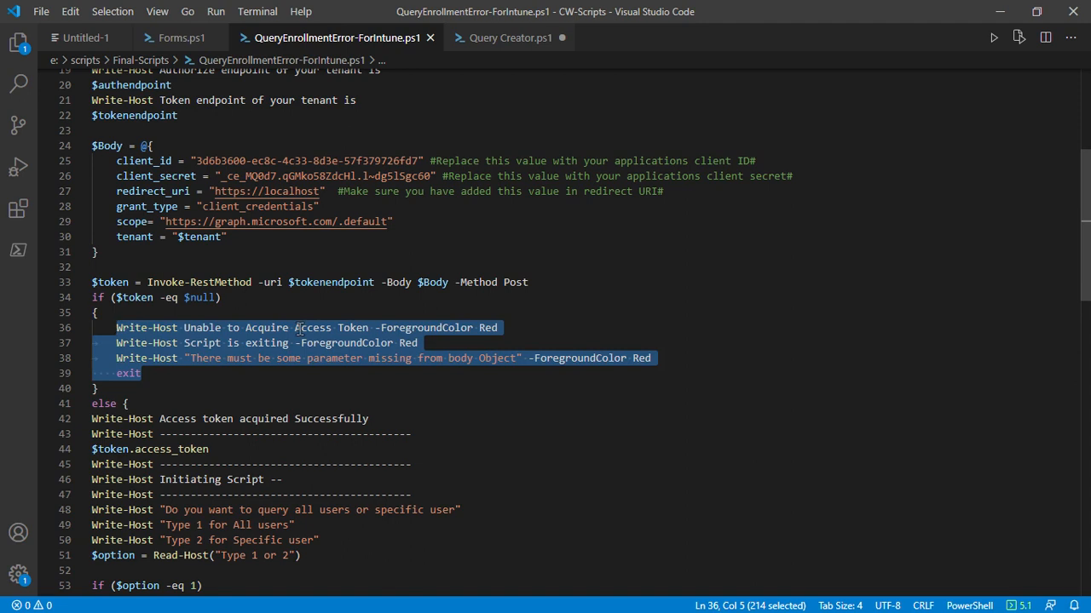
left_click(204, 383)
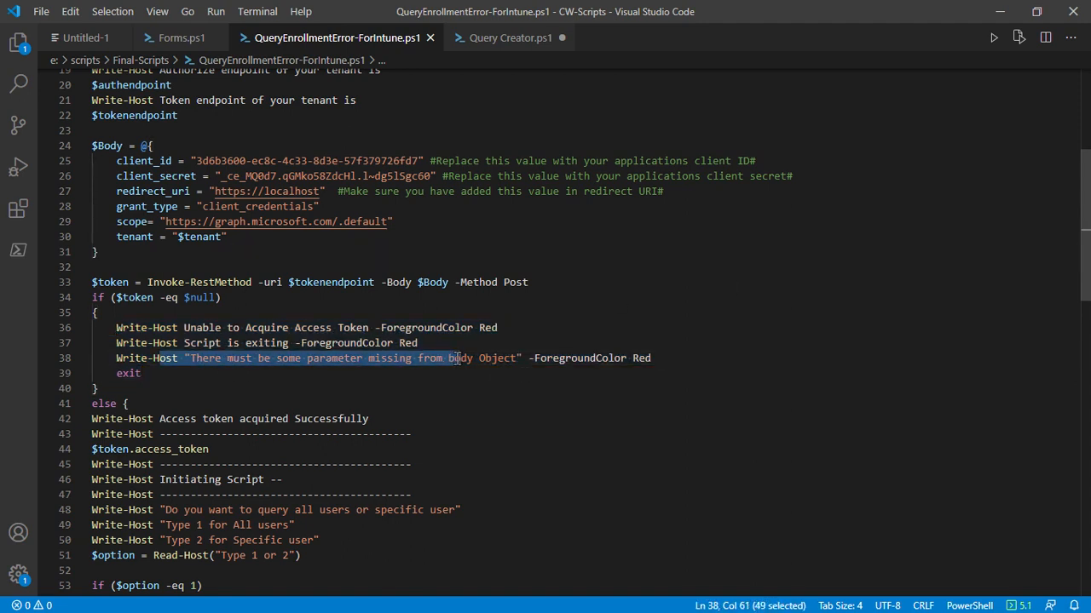
scroll("down", 3)
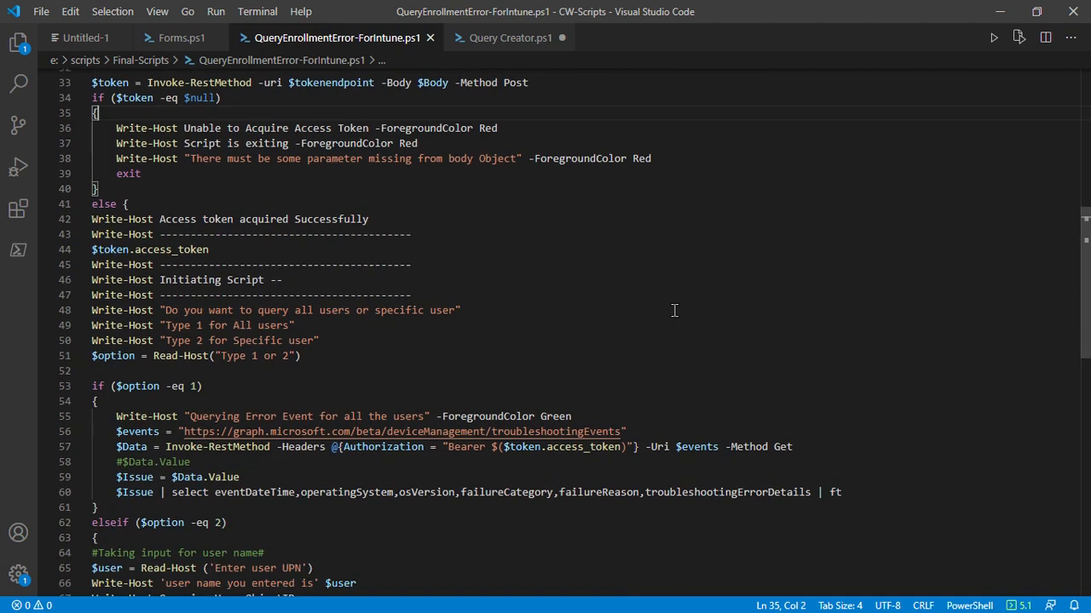
mouse_move(387, 341)
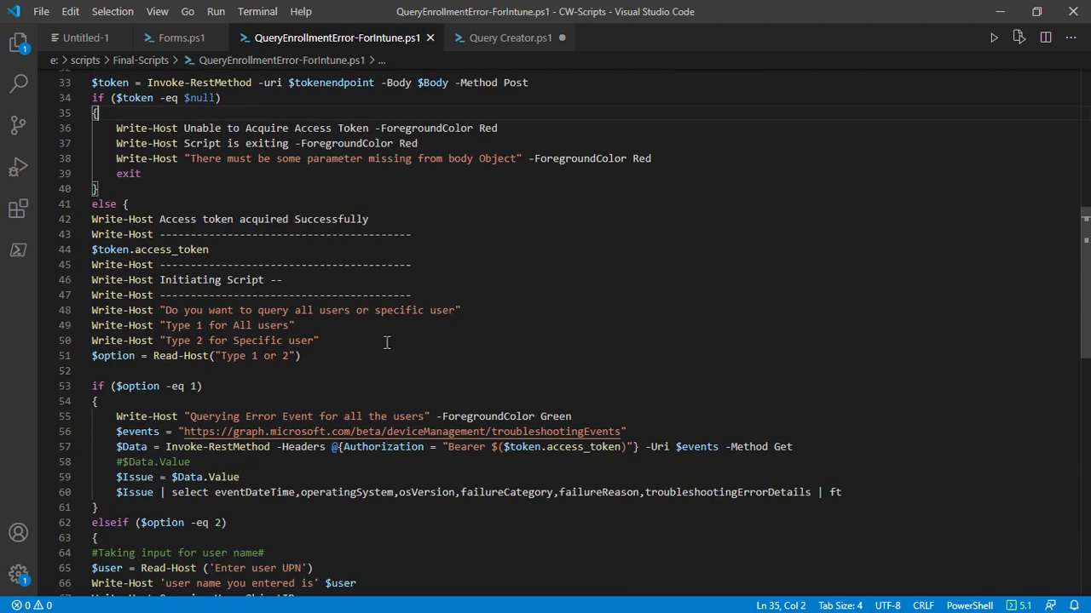
mouse_move(393, 354)
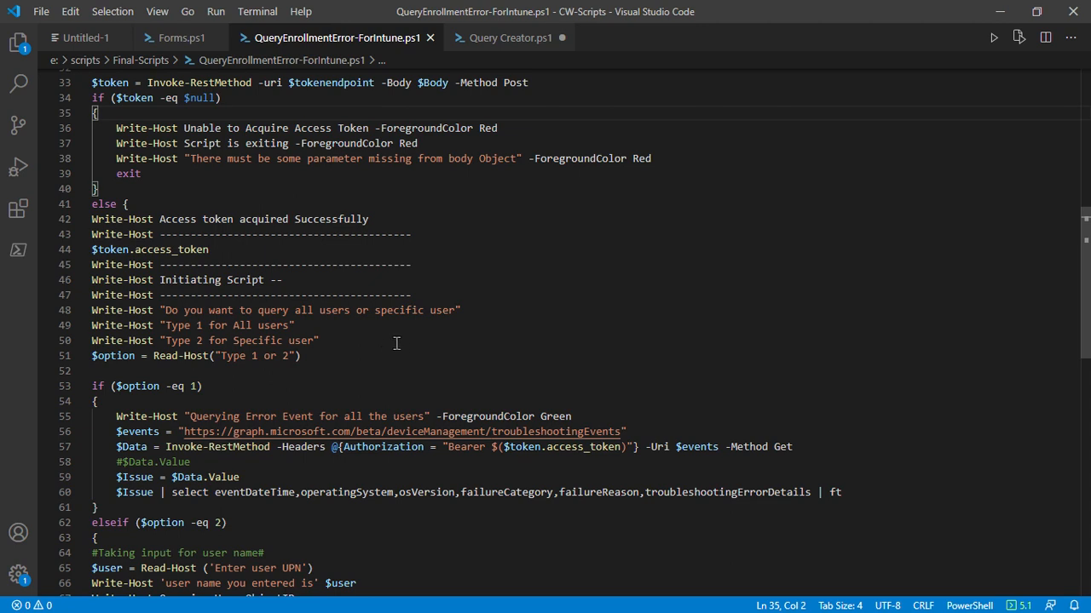
scroll("down", 3)
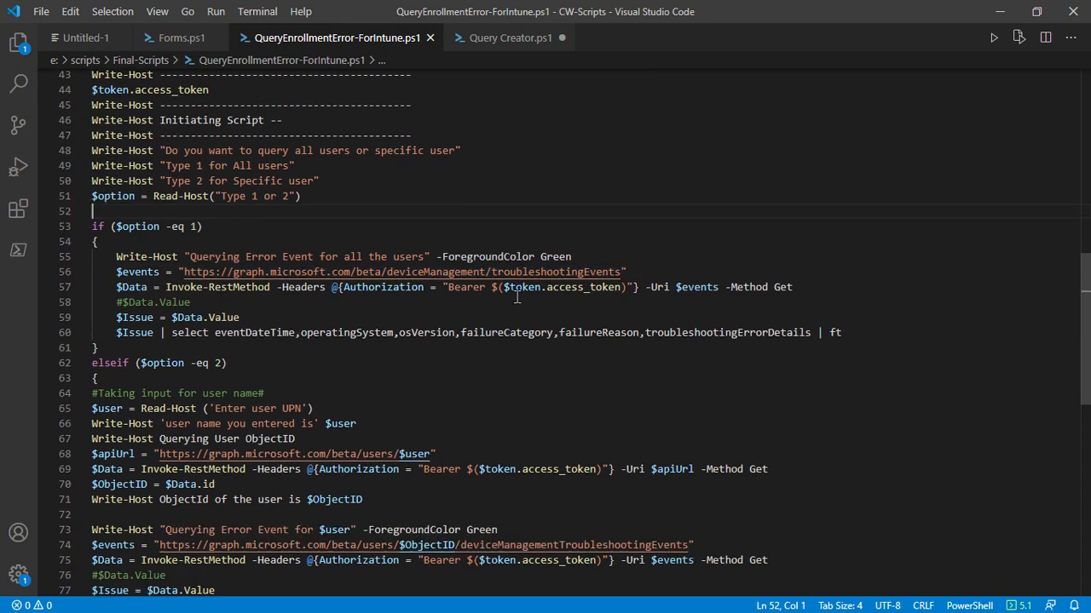
scroll("down", 3)
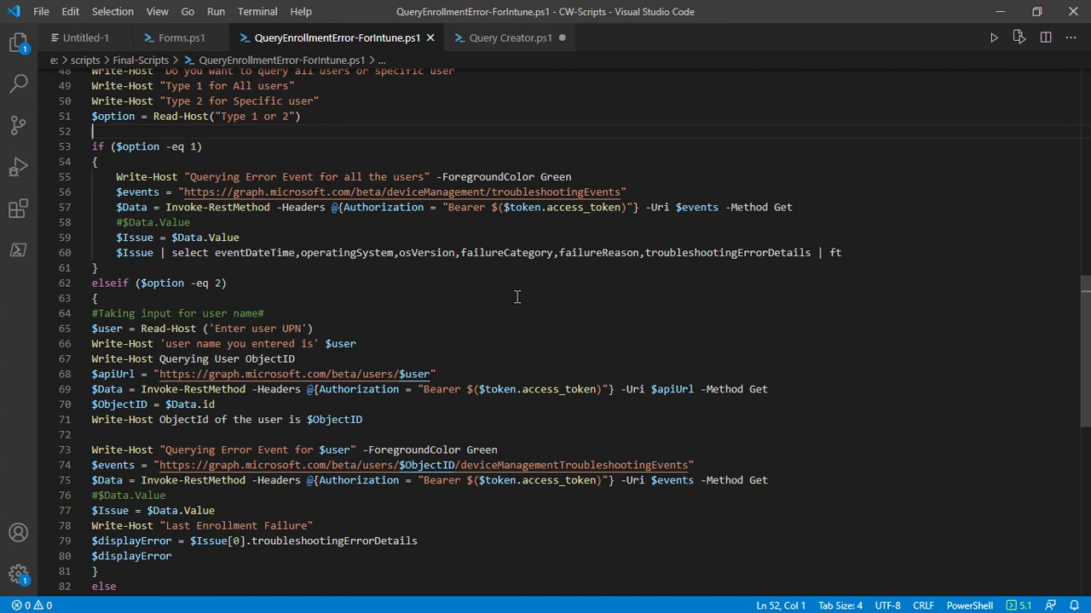
mouse_move(458, 359)
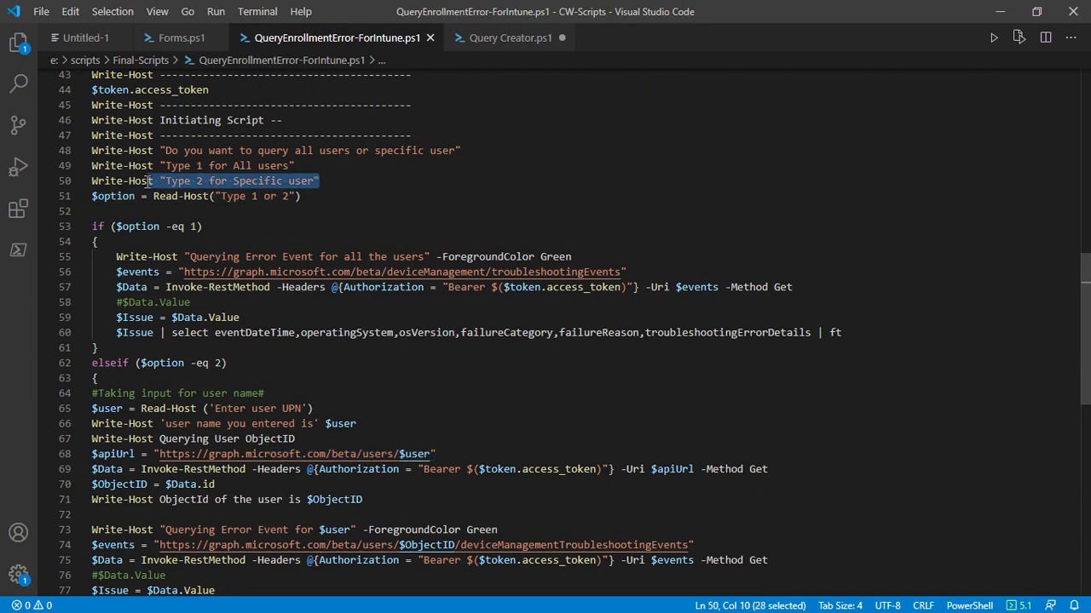
mouse_move(396, 225)
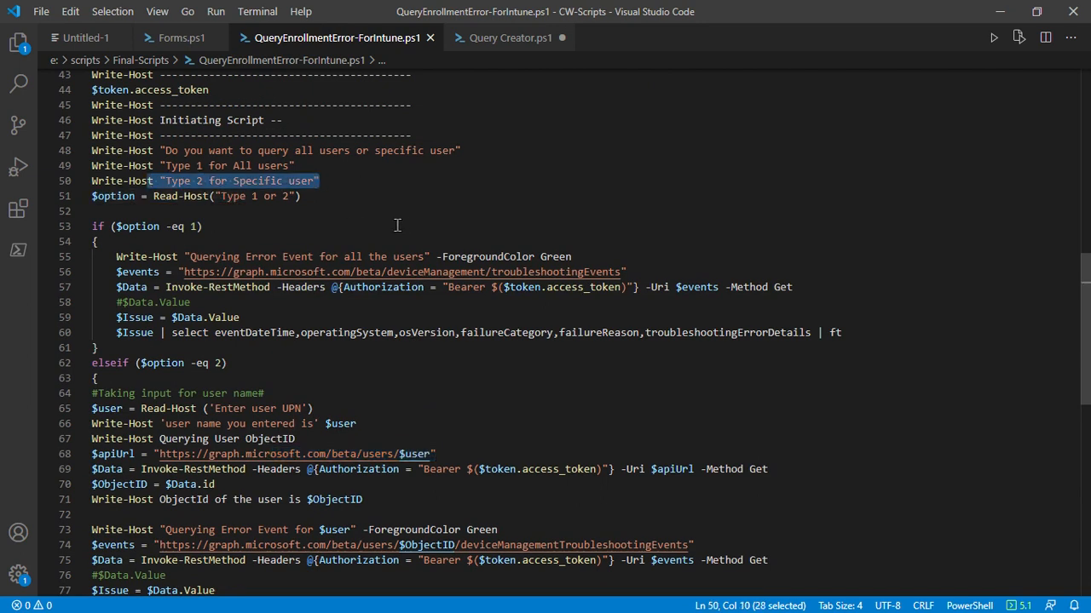
scroll("down", 3)
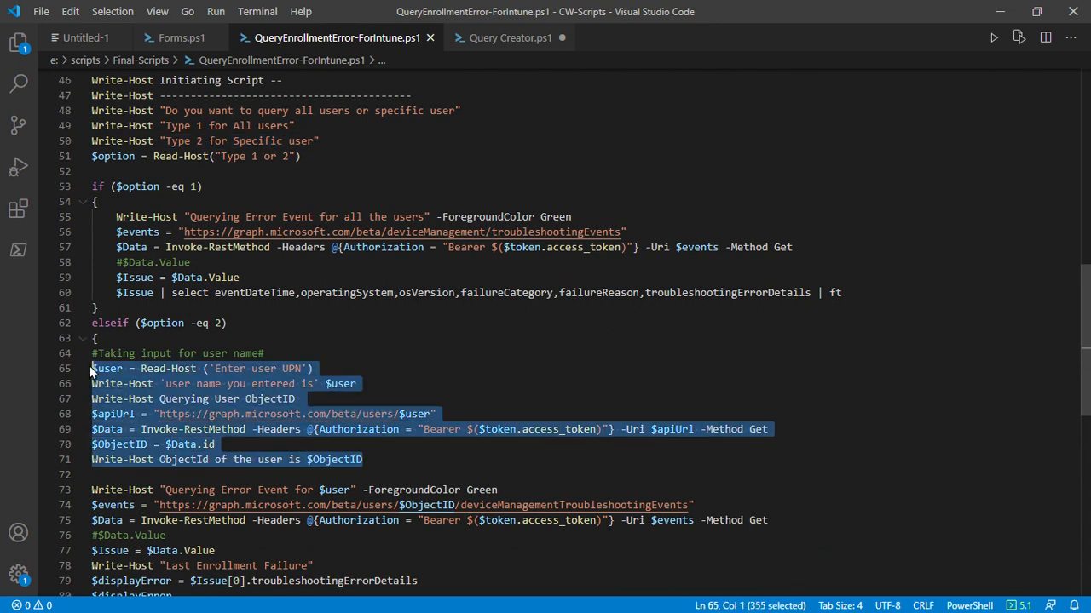
scroll("down", 3)
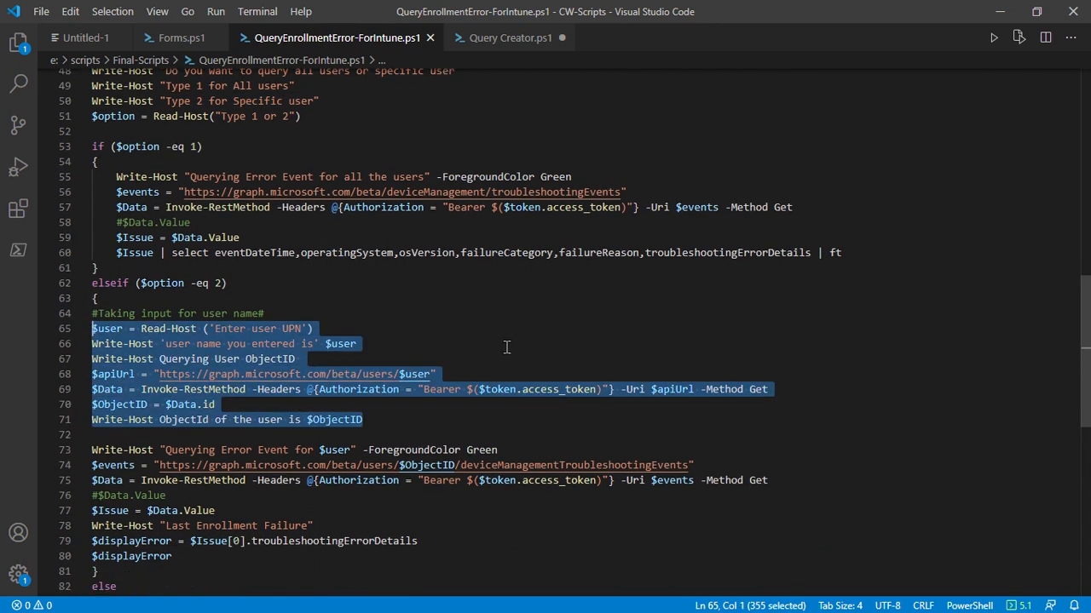
scroll("down", 3)
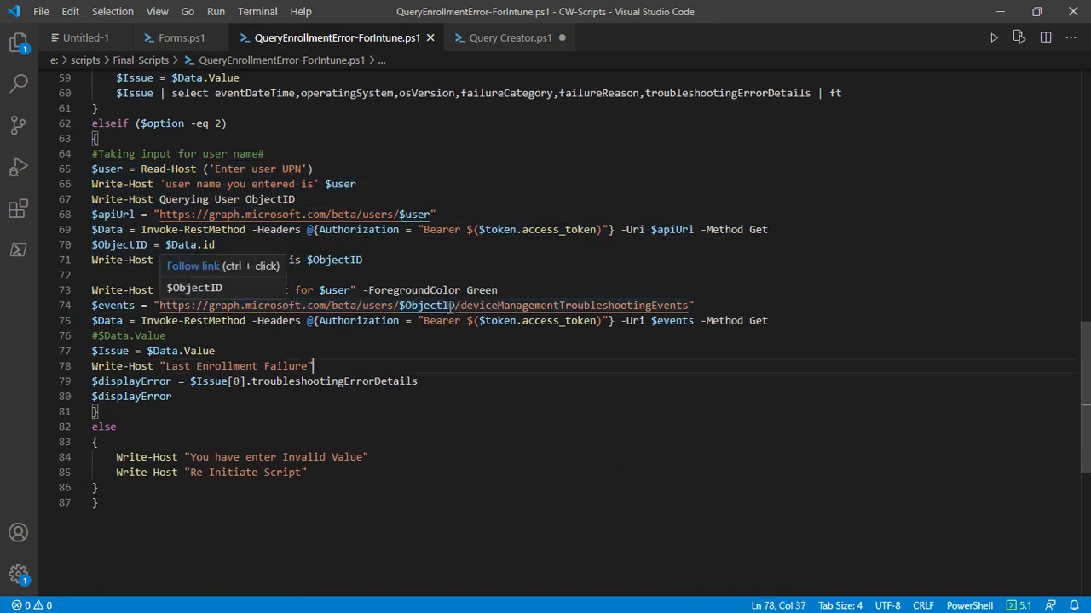
mouse_move(502, 356)
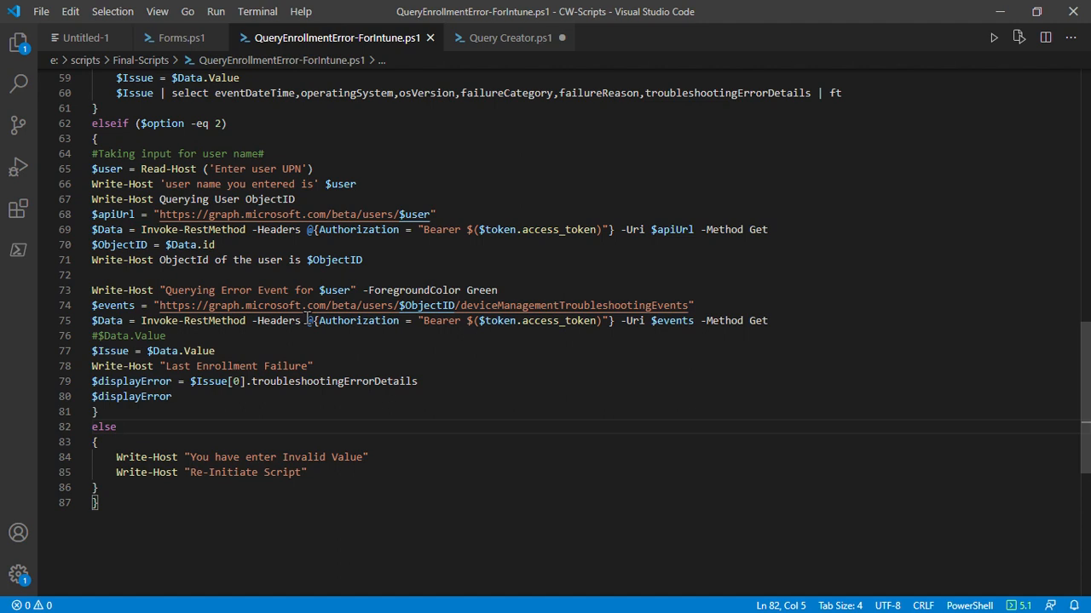
left_click(288, 441)
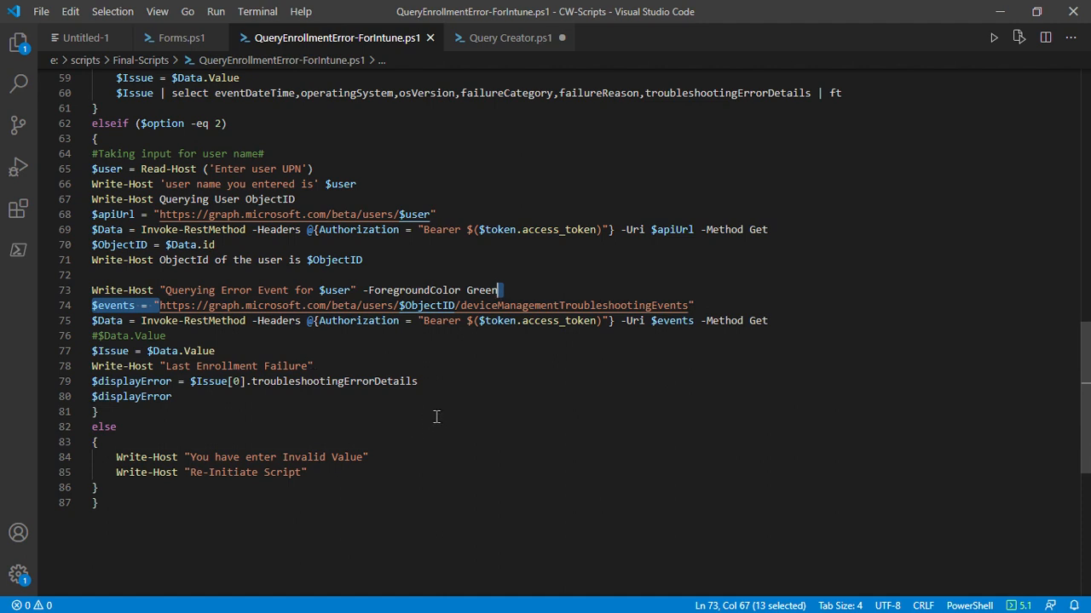
mouse_move(570, 453)
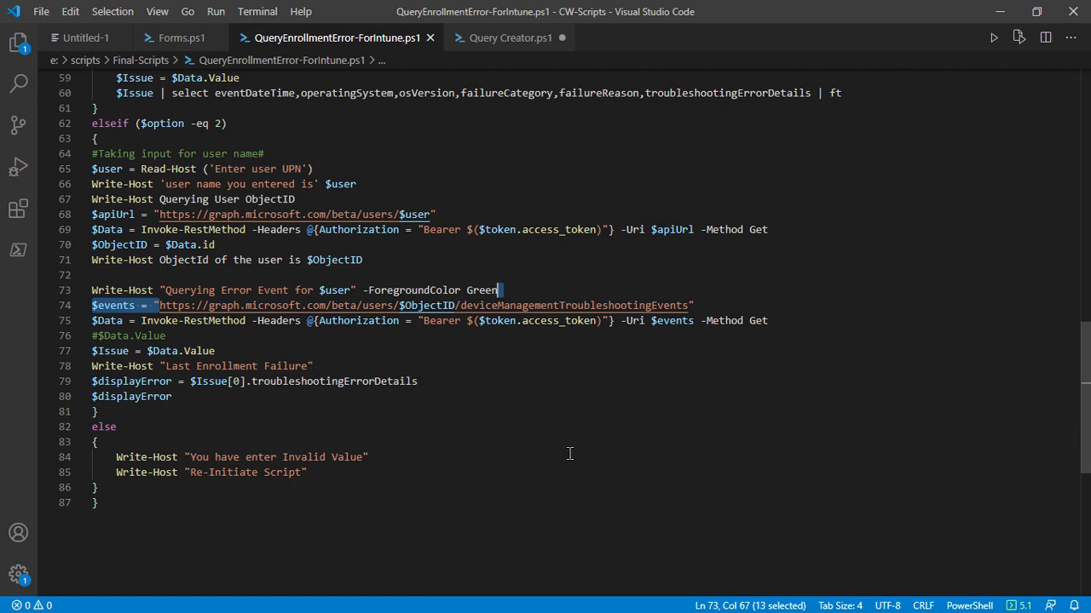
mouse_move(643, 442)
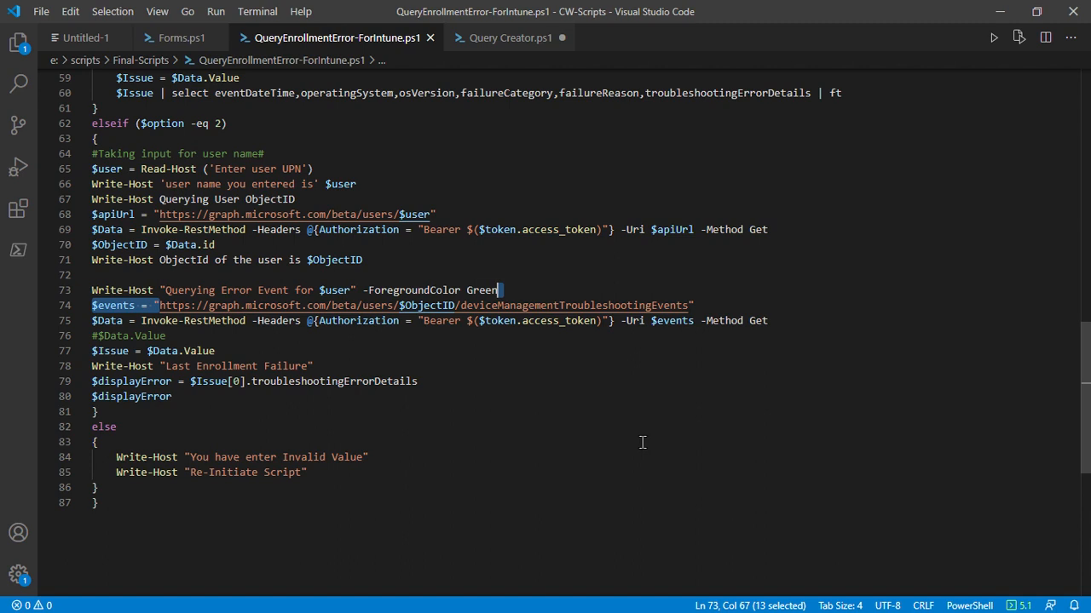
scroll("up", 3)
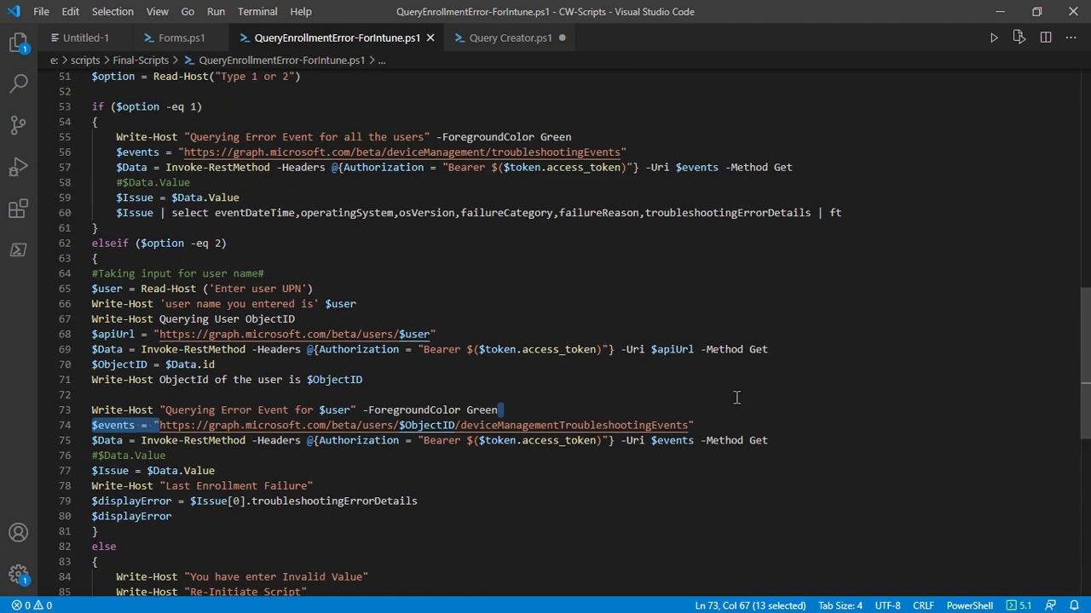
mouse_move(821, 381)
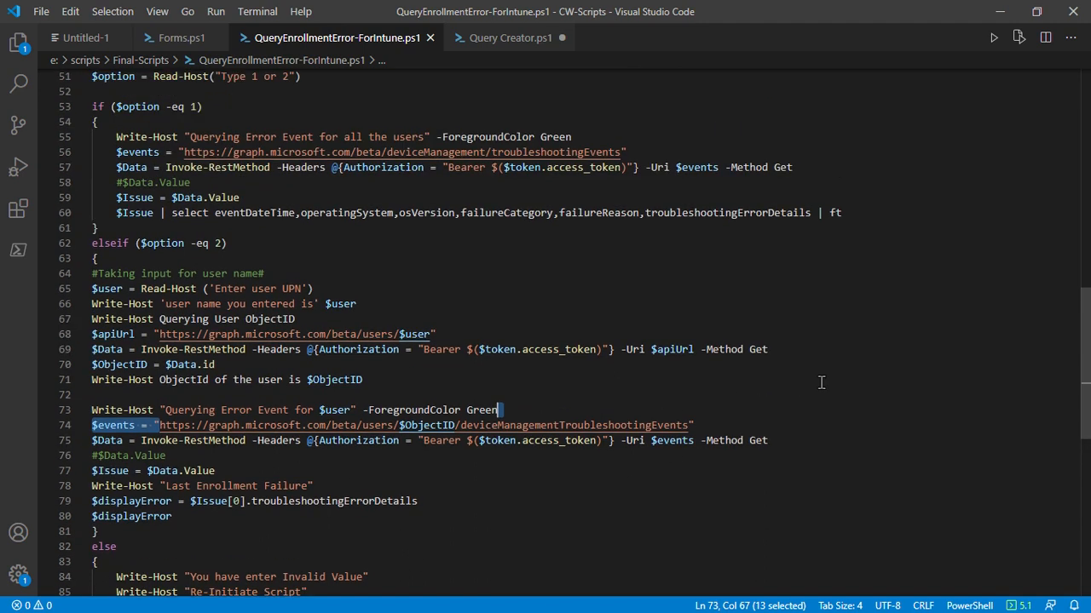